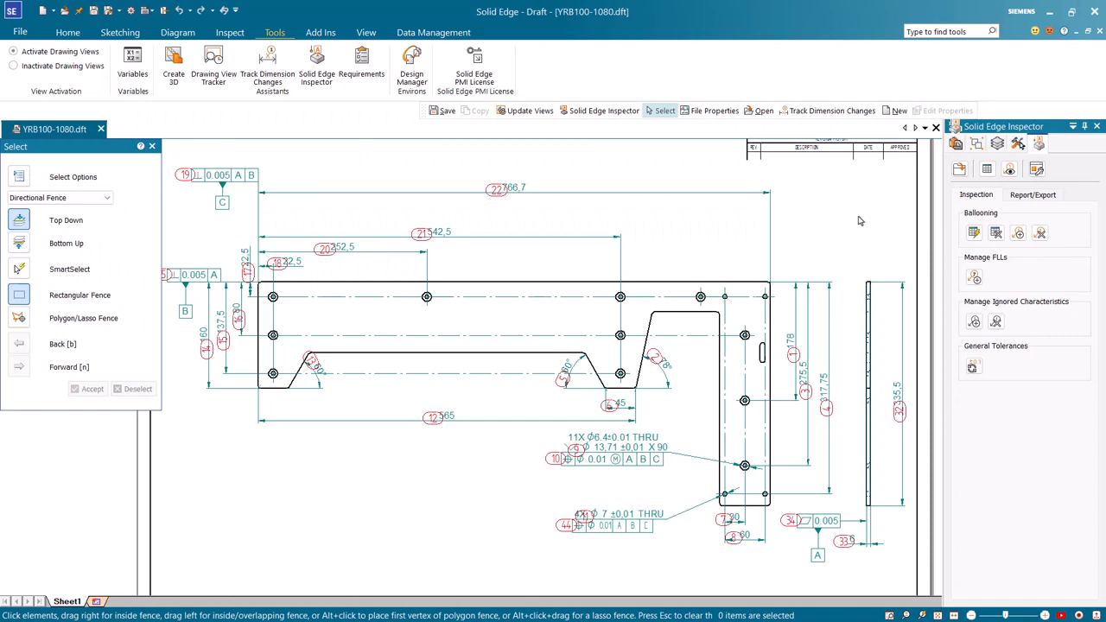
{"action": "mouse_move", "coordinate": [860, 219]}
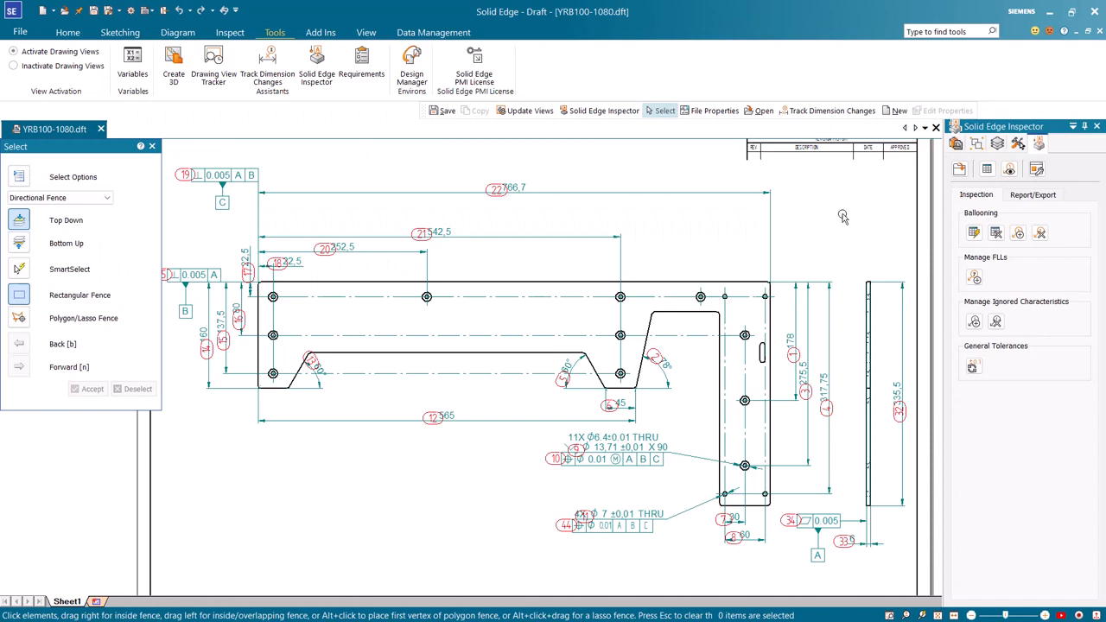
Open the draft's file properties and scroll to Document Number SE1234.
{"action": "right_click", "coordinate": [55, 129]}
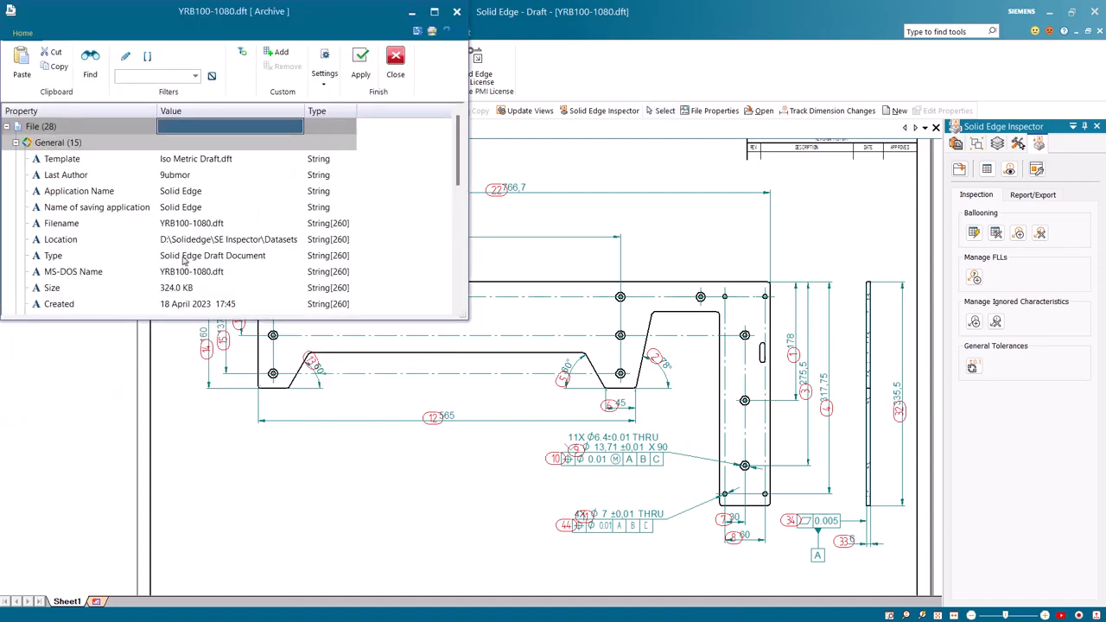
{"action": "scroll", "scroll_direction": "down", "scroll_amount": 3}
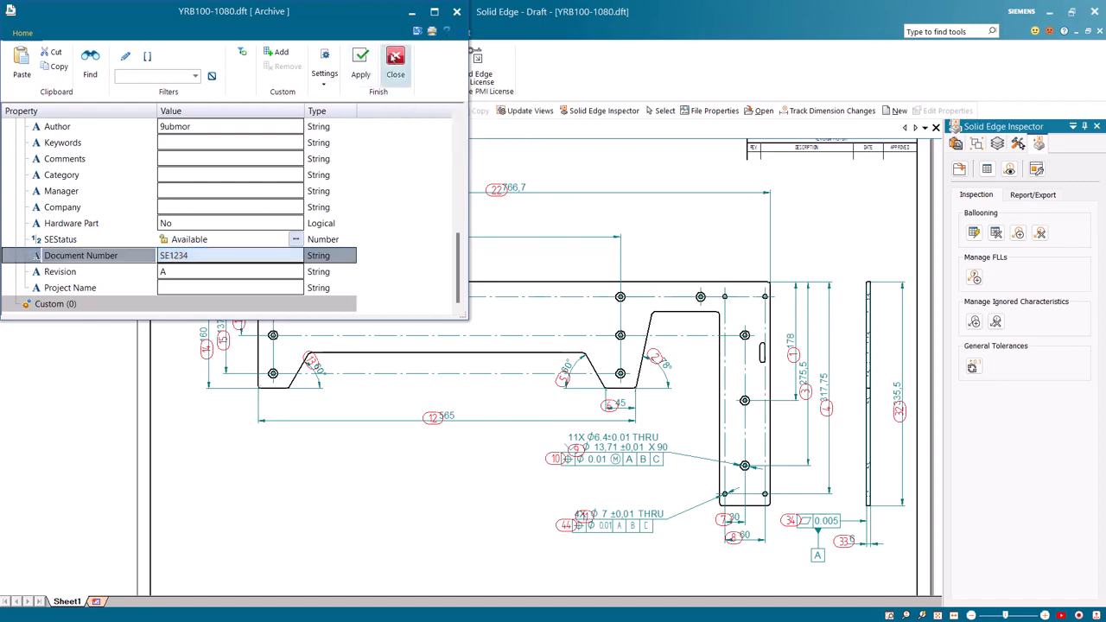
Close file properties and review the YRB100-1080 RevA report settings, cancelling without generating.
{"action": "left_click", "coordinate": [395, 56]}
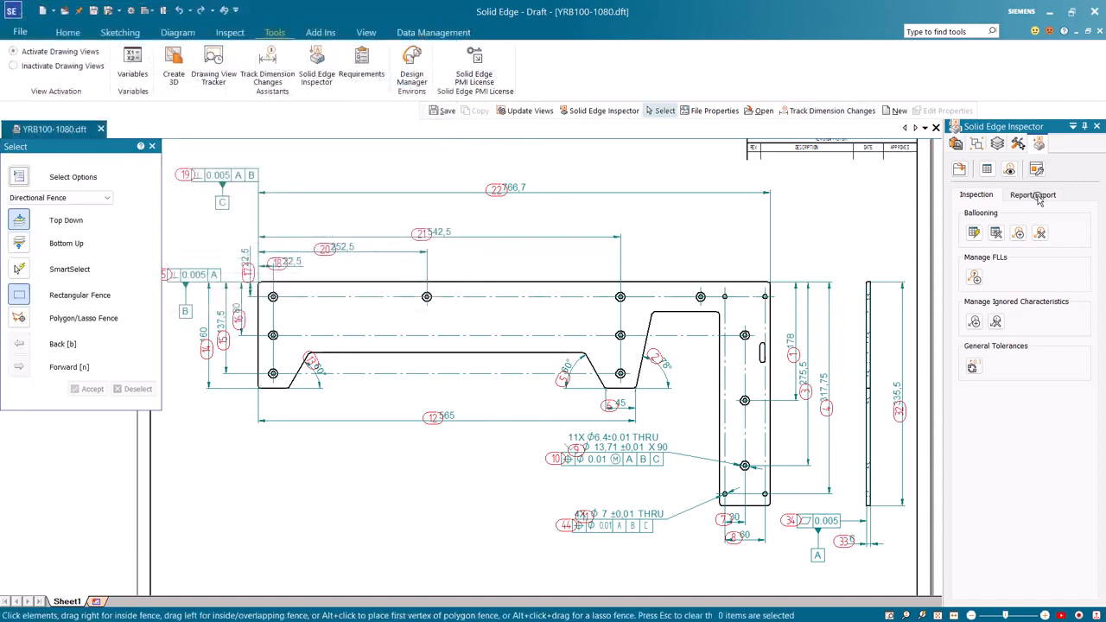
{"action": "left_click", "coordinate": [1033, 194]}
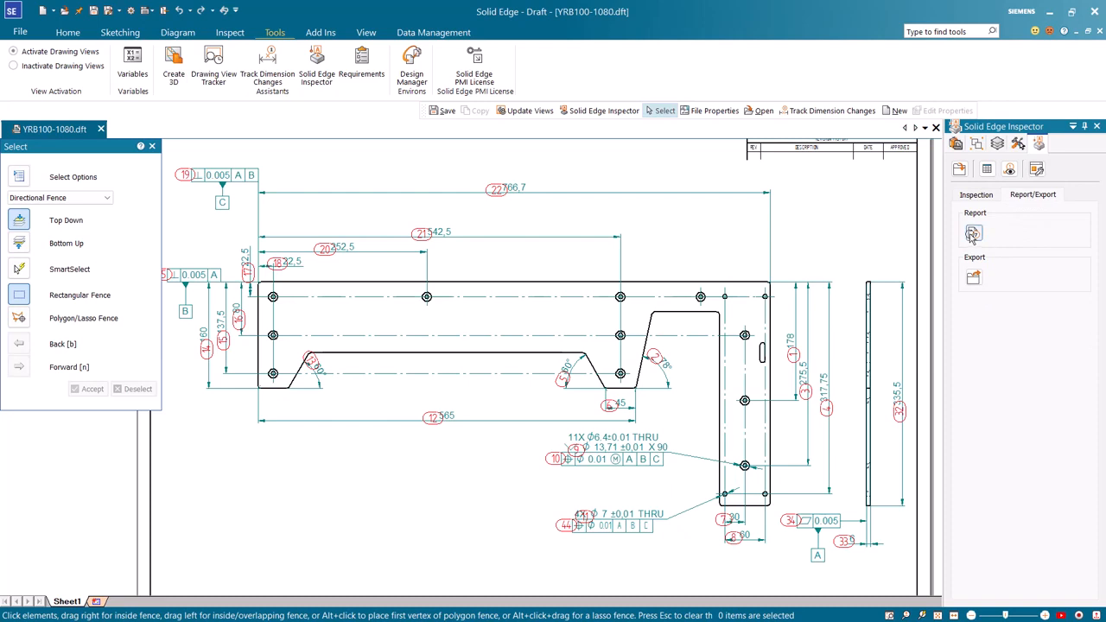
{"action": "left_click", "coordinate": [974, 233]}
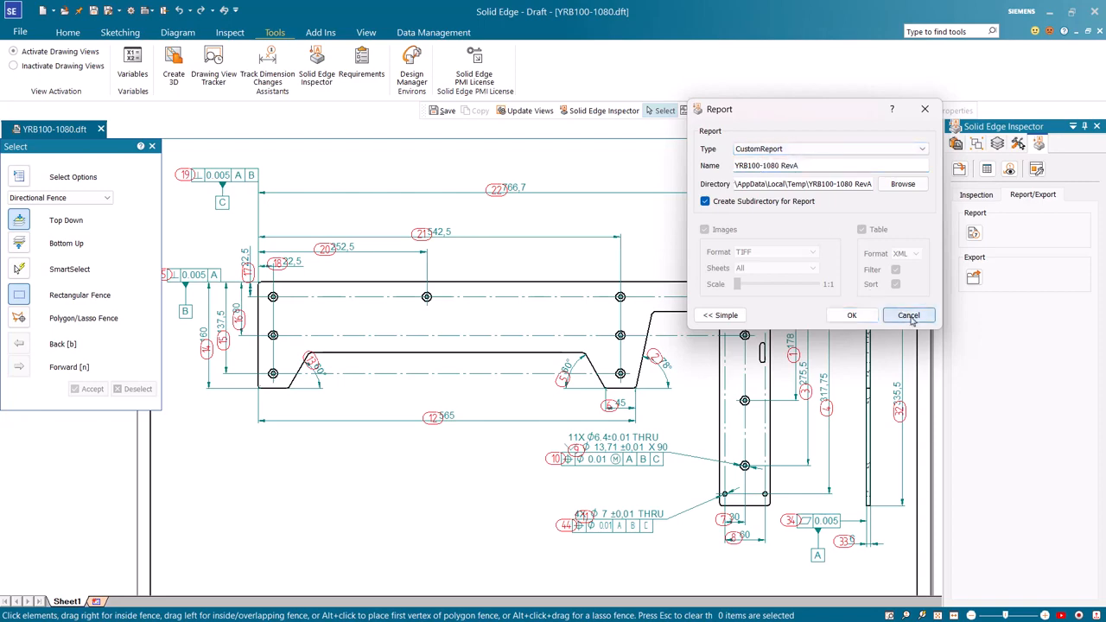
{"action": "left_click", "coordinate": [909, 314]}
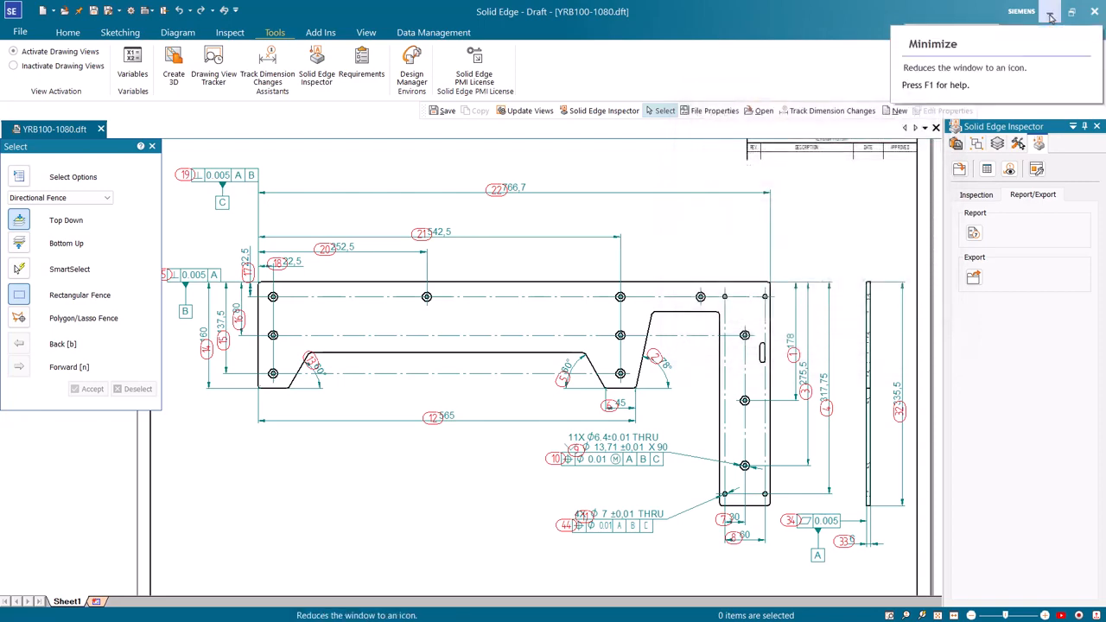
Minimize Solid Edge and open CustomReport.xls from ExcelOut\CustomReport in Excel.
{"action": "left_click", "coordinate": [1051, 11]}
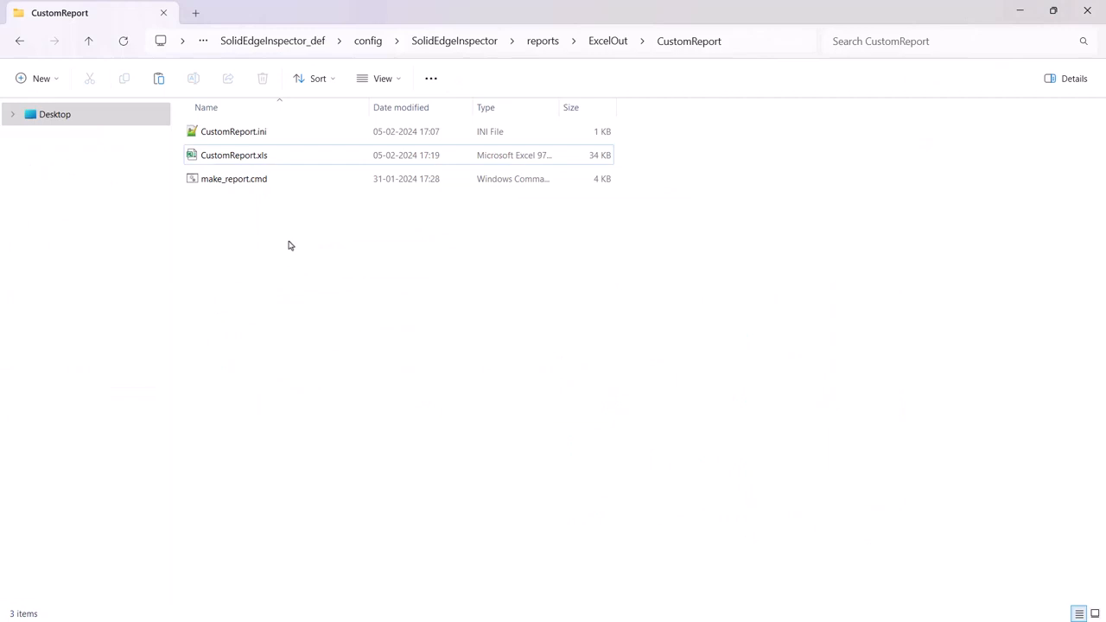
{"action": "left_click", "coordinate": [234, 155]}
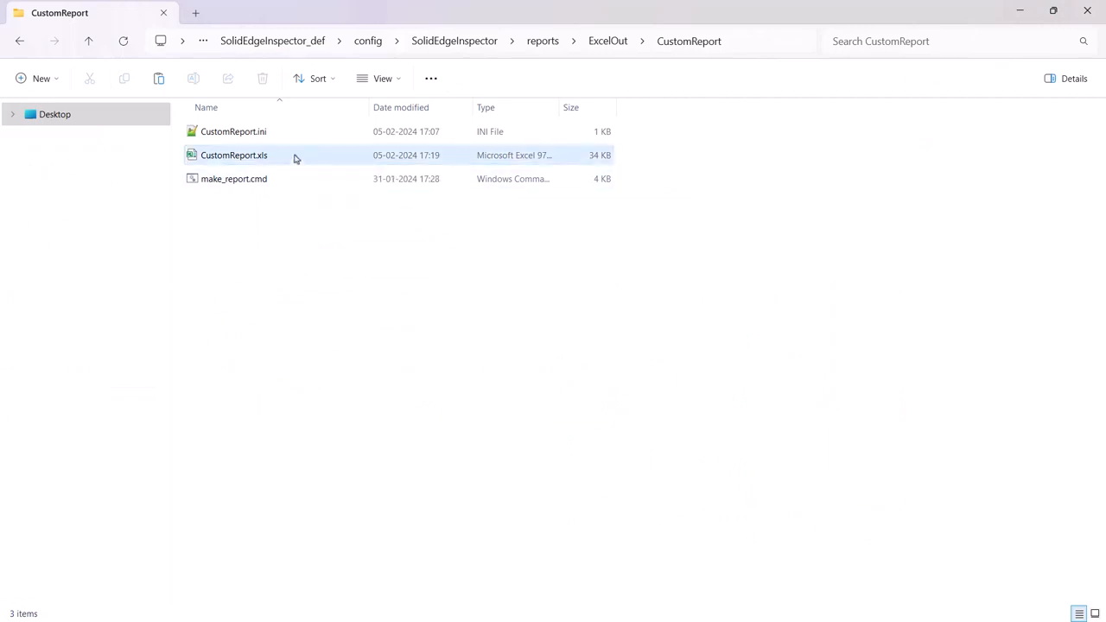
{"action": "double_click", "coordinate": [234, 154]}
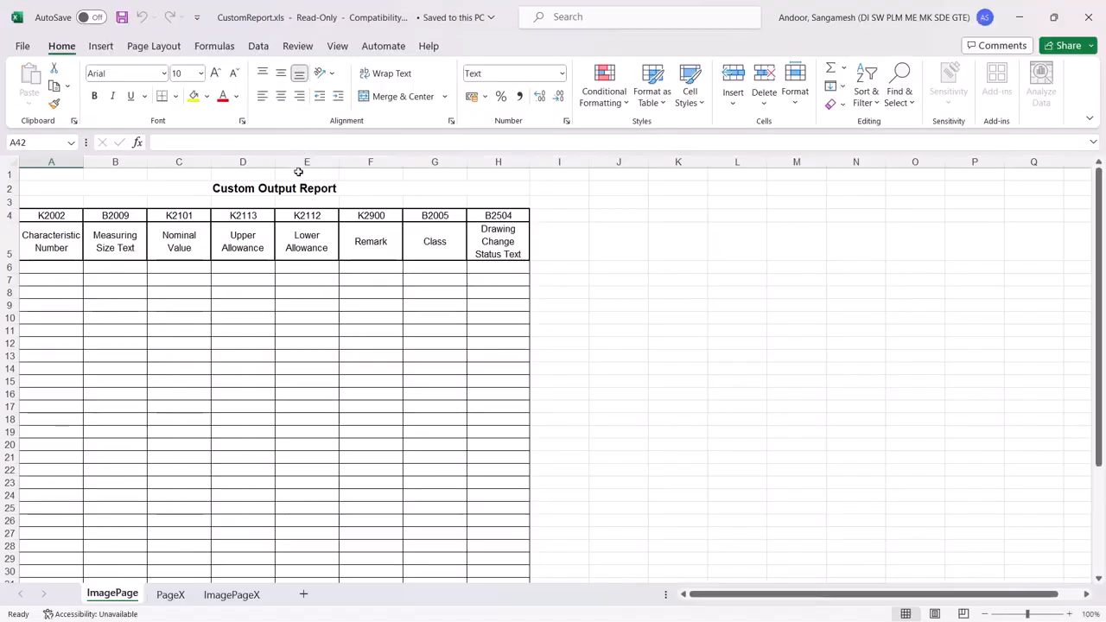
{"action": "mouse_move", "coordinate": [297, 285]}
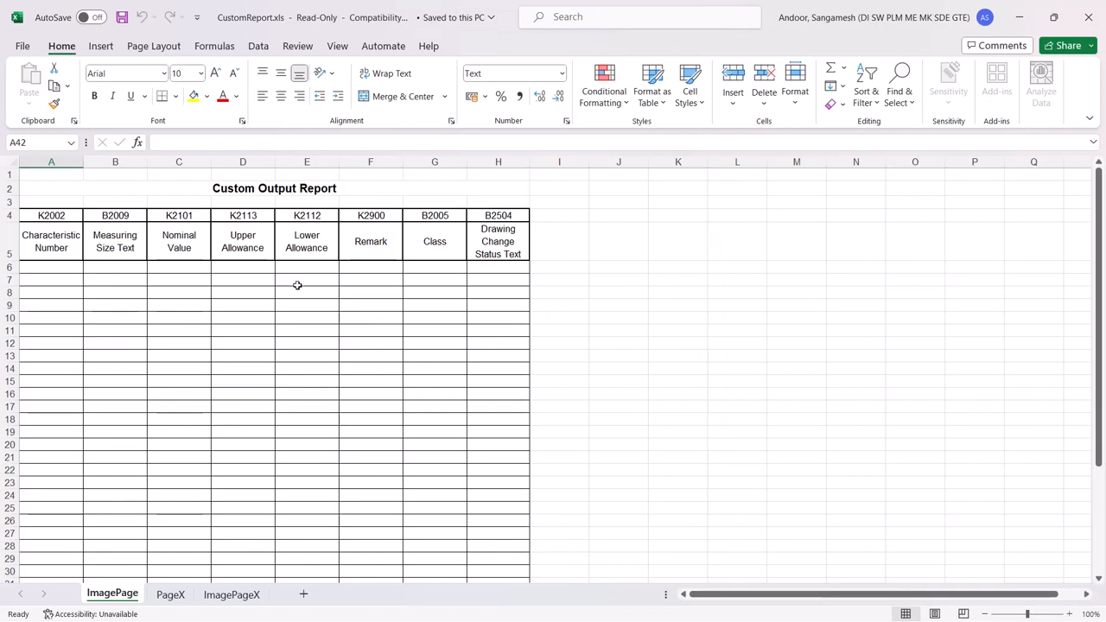
{"action": "mouse_move", "coordinate": [290, 295]}
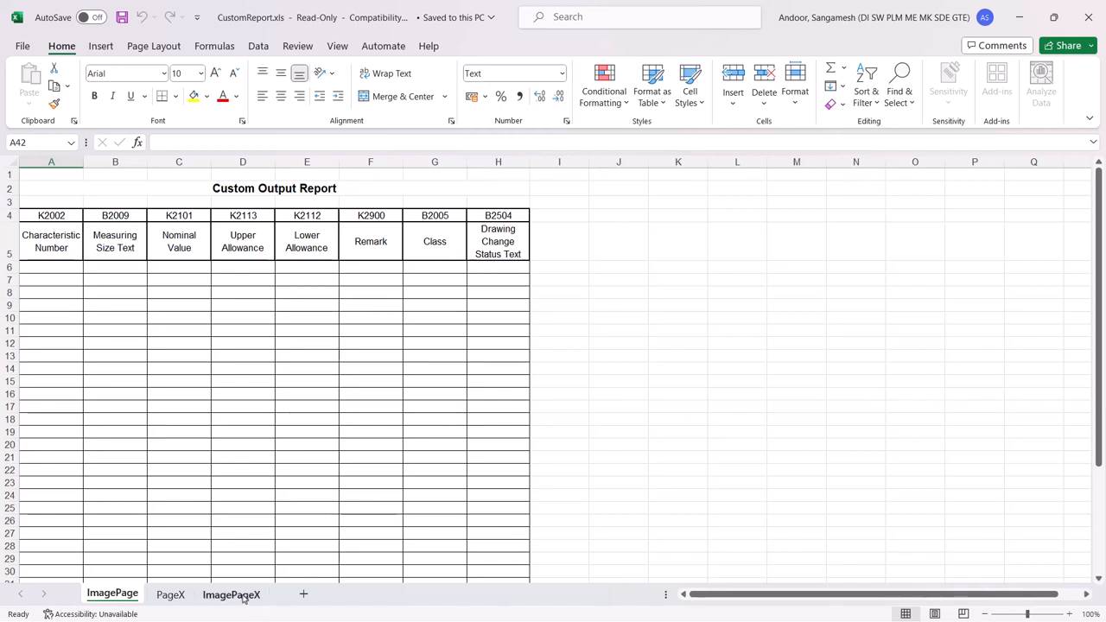
Move the blank ImagePageX sheet to the front and rename it TitlePage.
{"action": "left_click", "coordinate": [231, 594]}
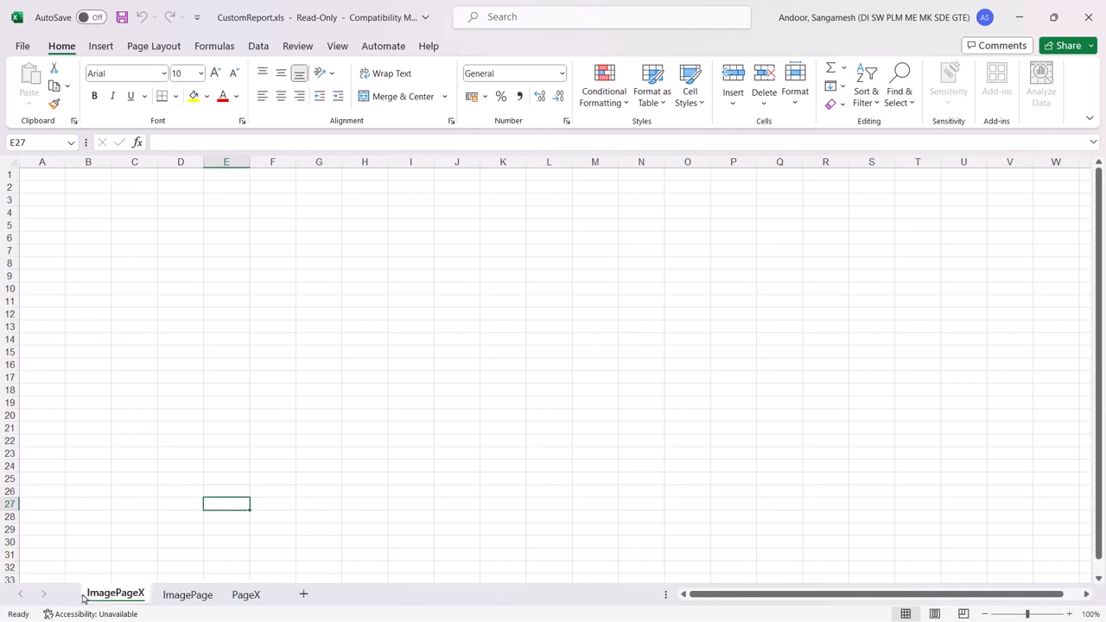
{"action": "double_click", "coordinate": [115, 594]}
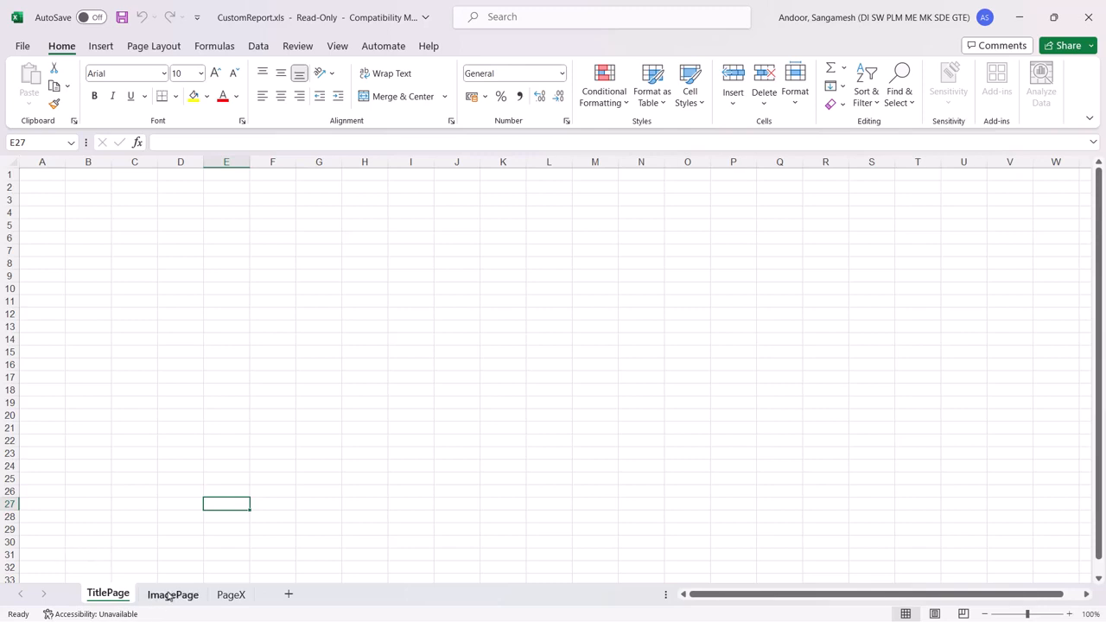
{"action": "left_click", "coordinate": [173, 595]}
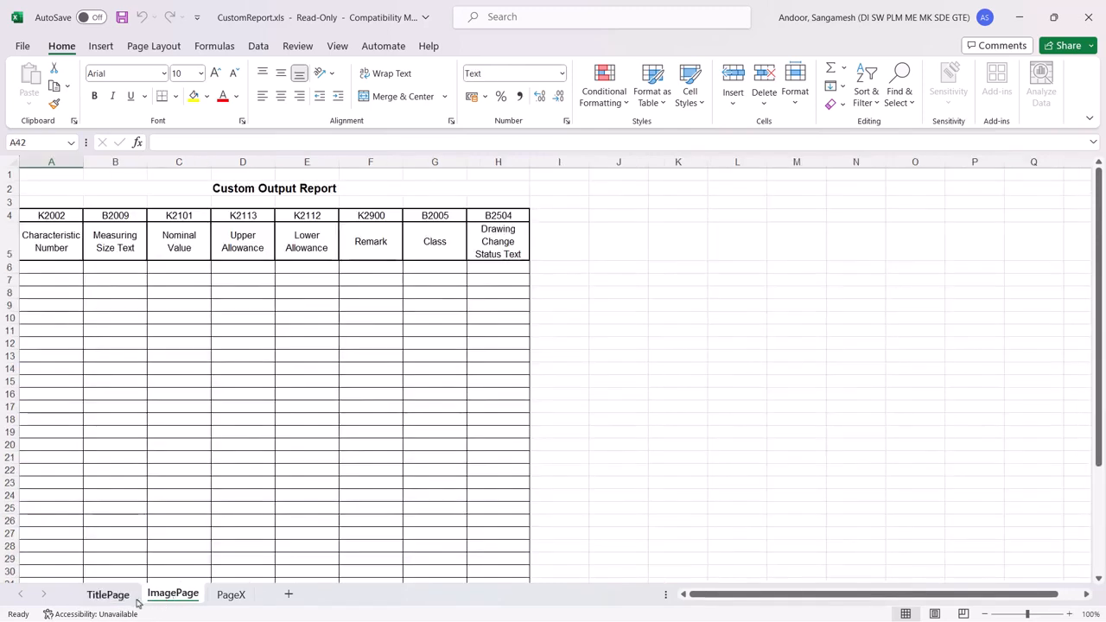
{"action": "left_click", "coordinate": [109, 595]}
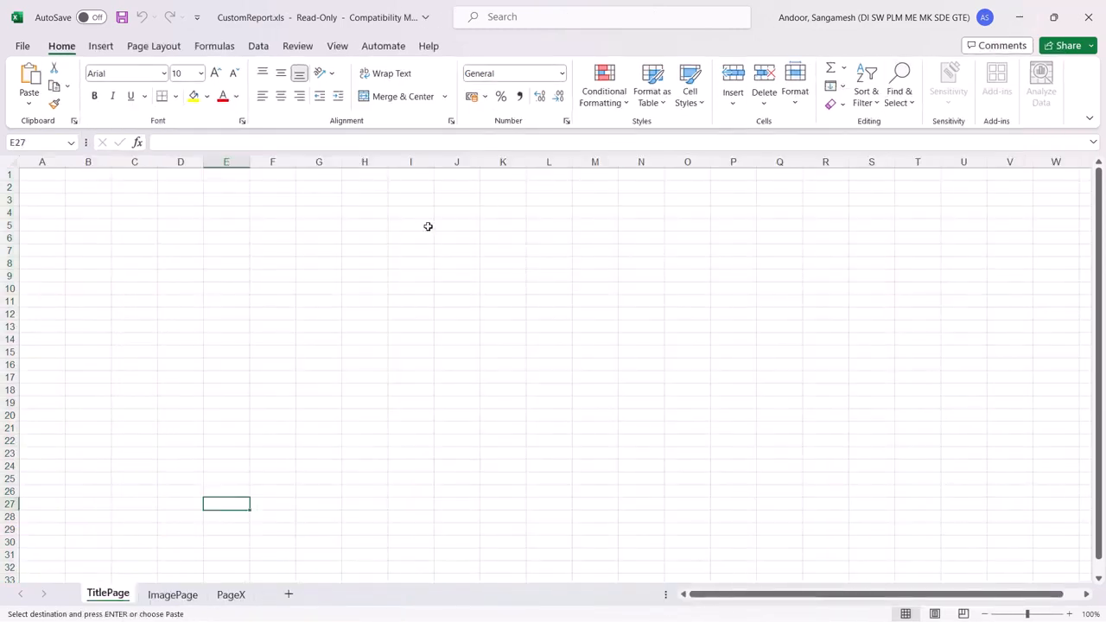
Paste the AS9102 FAI Form 3 layout into TitlePage, pick cell C13, and save.
{"action": "left_click", "coordinate": [41, 175]}
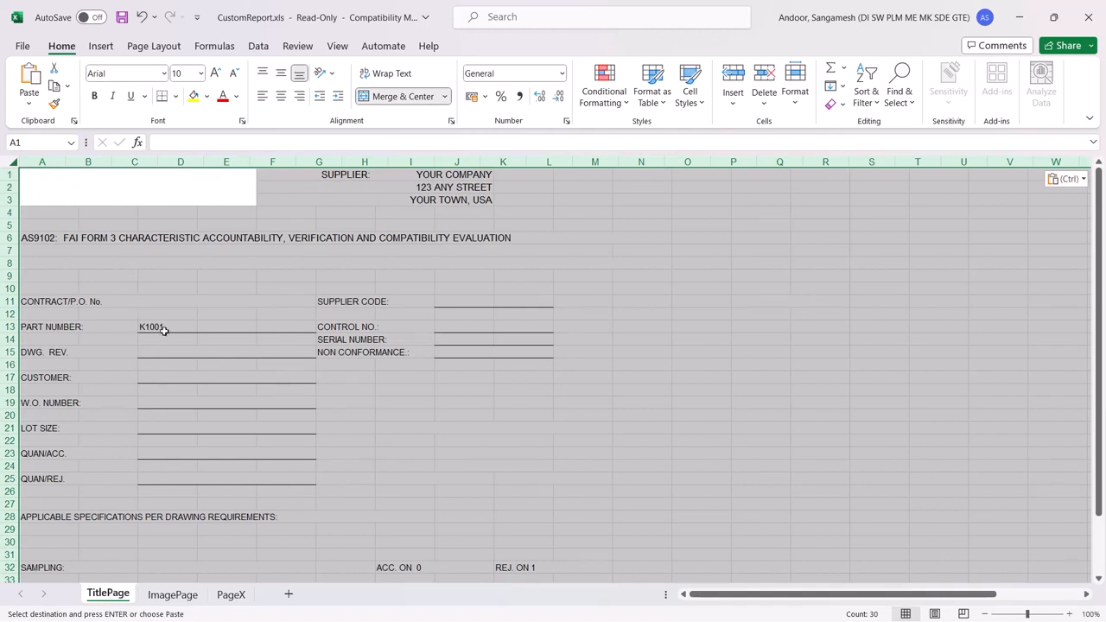
{"action": "left_click", "coordinate": [52, 326]}
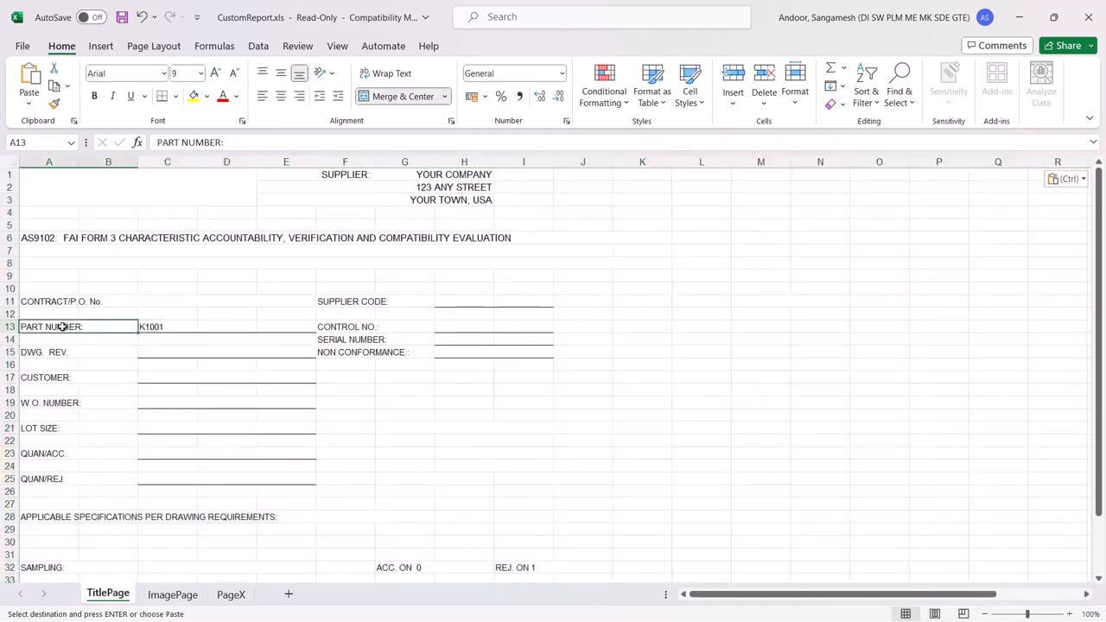
{"action": "left_click", "coordinate": [167, 327]}
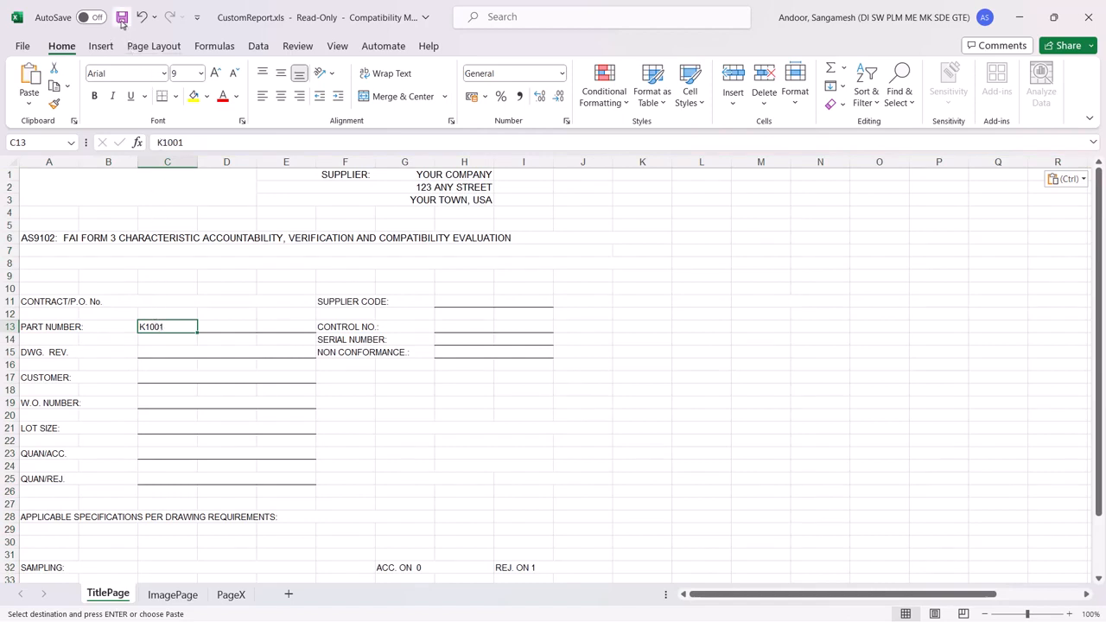
{"action": "left_click", "coordinate": [121, 18]}
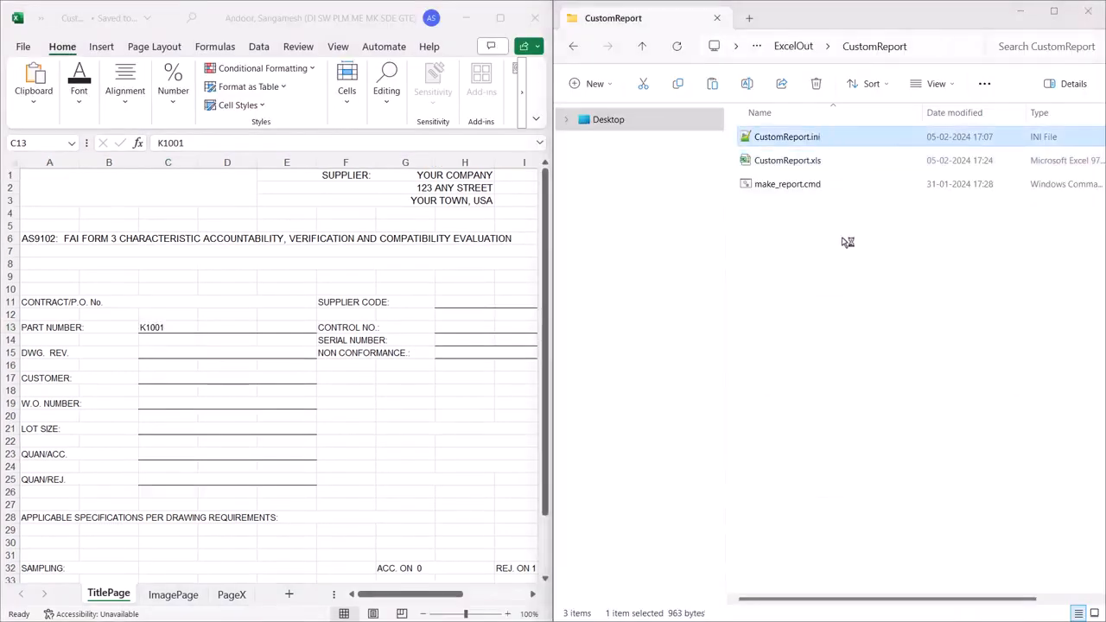
Open CustomReport.ini from File Explorer in the text editor.
{"action": "double_click", "coordinate": [787, 137]}
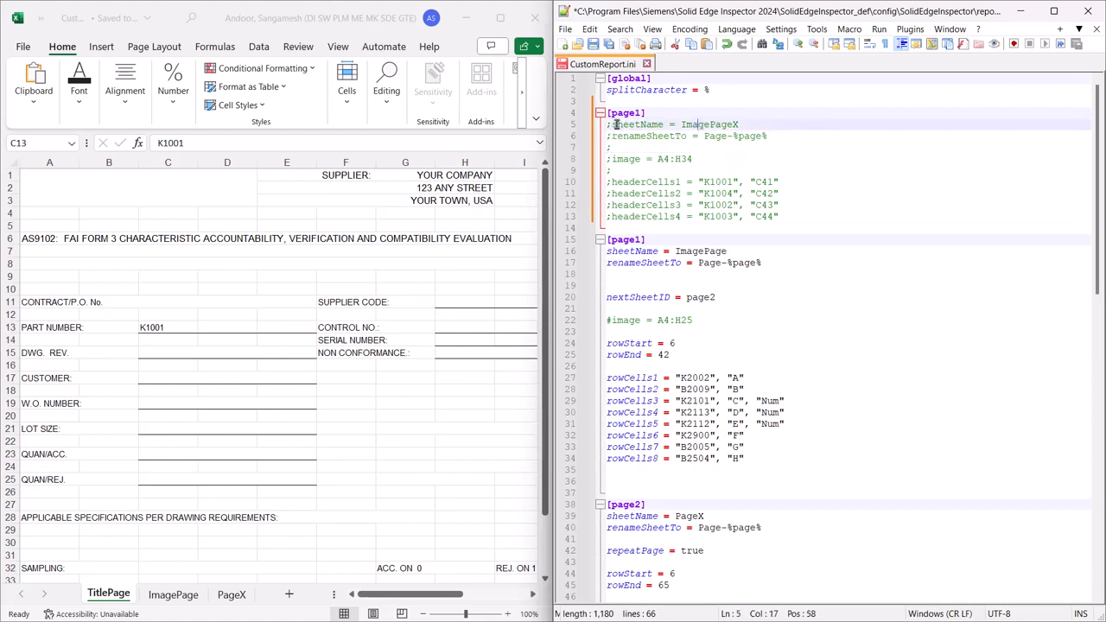
In CustomReport.ini, set sheetName to TitlePage and add nextSheetID = page2.
{"action": "double_click", "coordinate": [704, 124]}
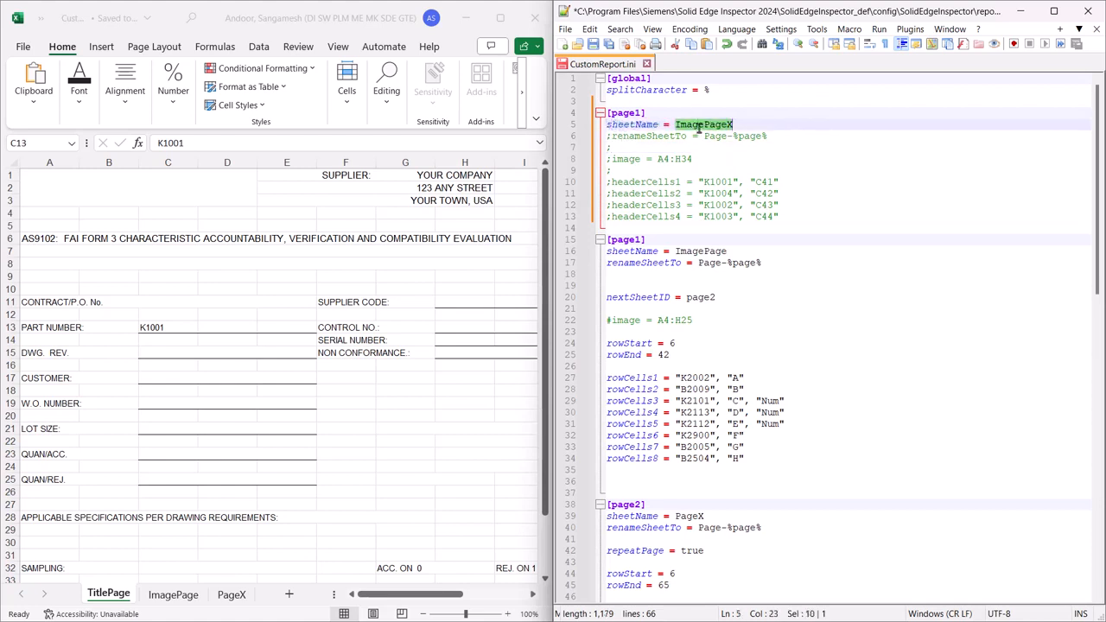
{"action": "type", "text": "TitlePage"}
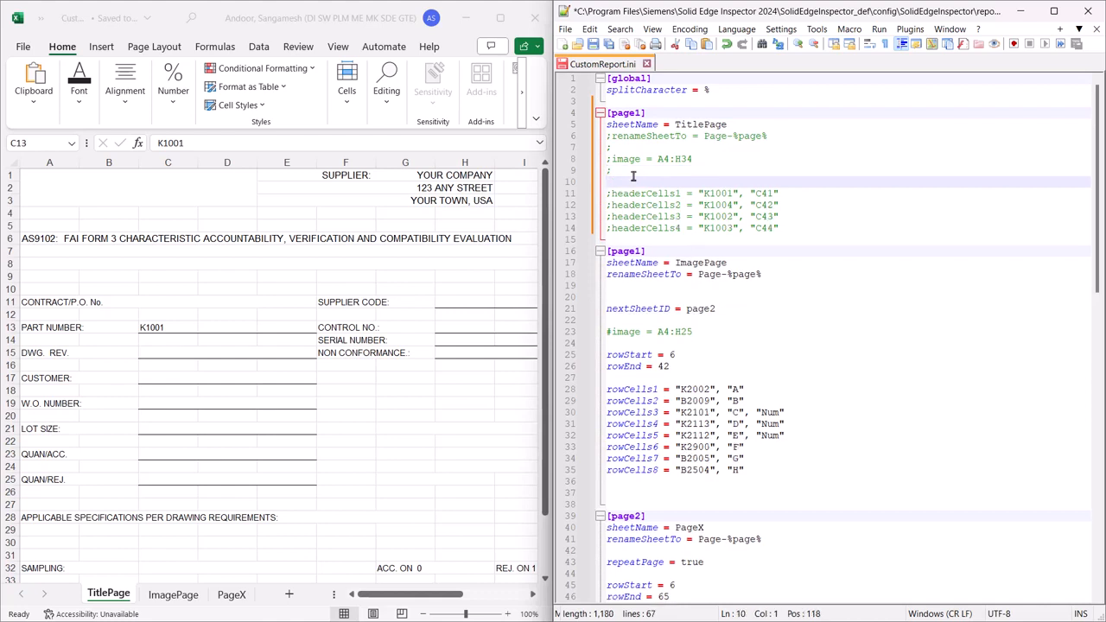
{"action": "type", "text": "nextSheetID = page2"}
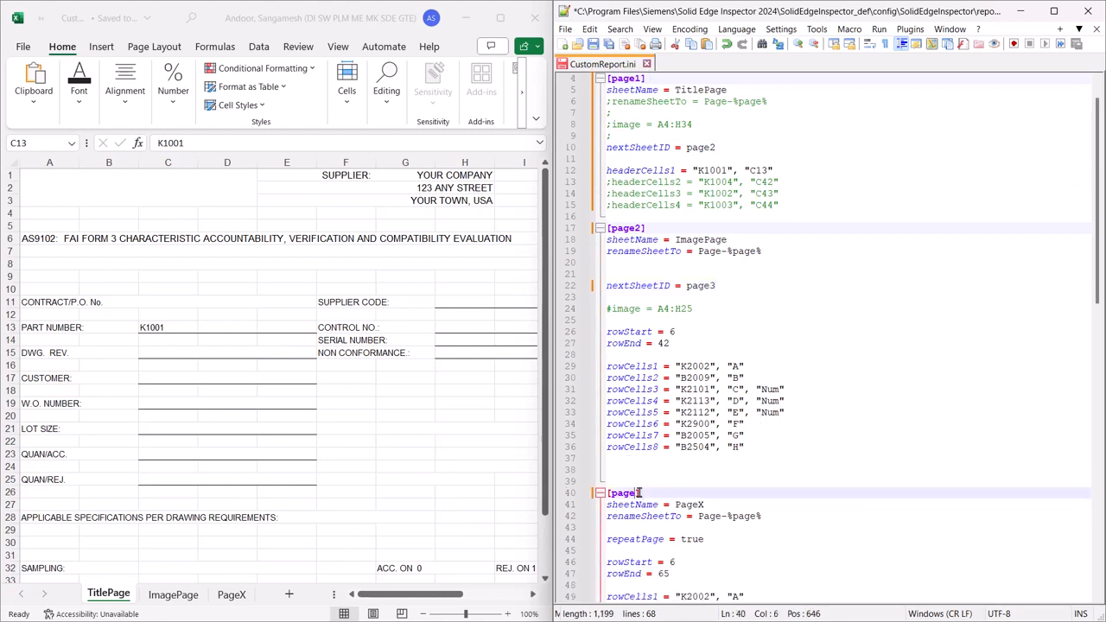
{"action": "scroll", "scroll_direction": "down", "scroll_amount": 3}
{"action": "type", "text": "3"}
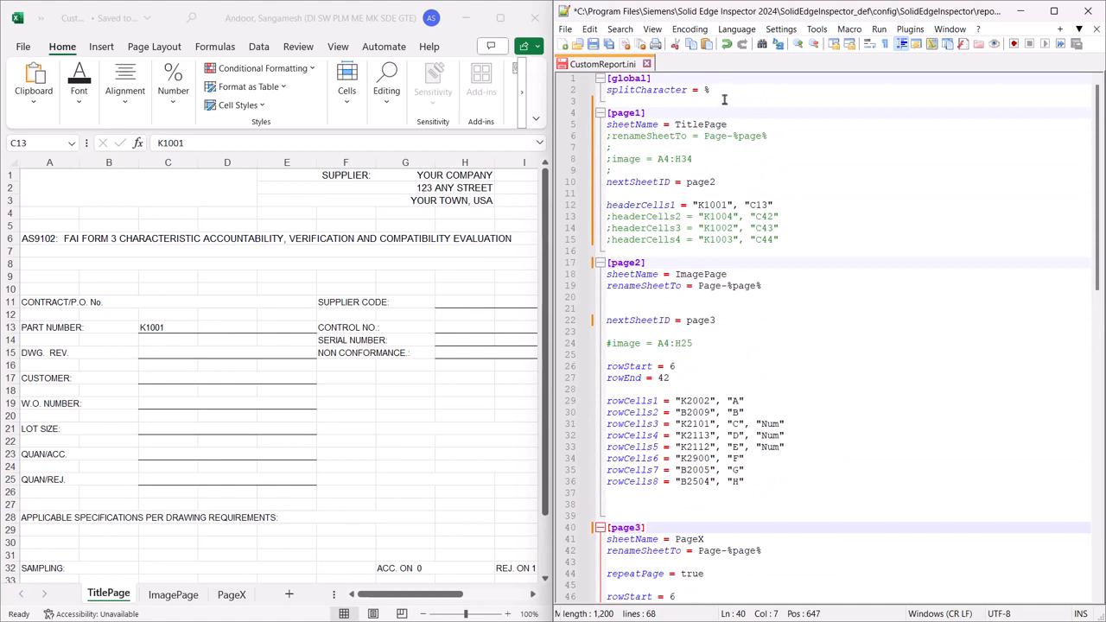
{"action": "left_click", "coordinate": [590, 44]}
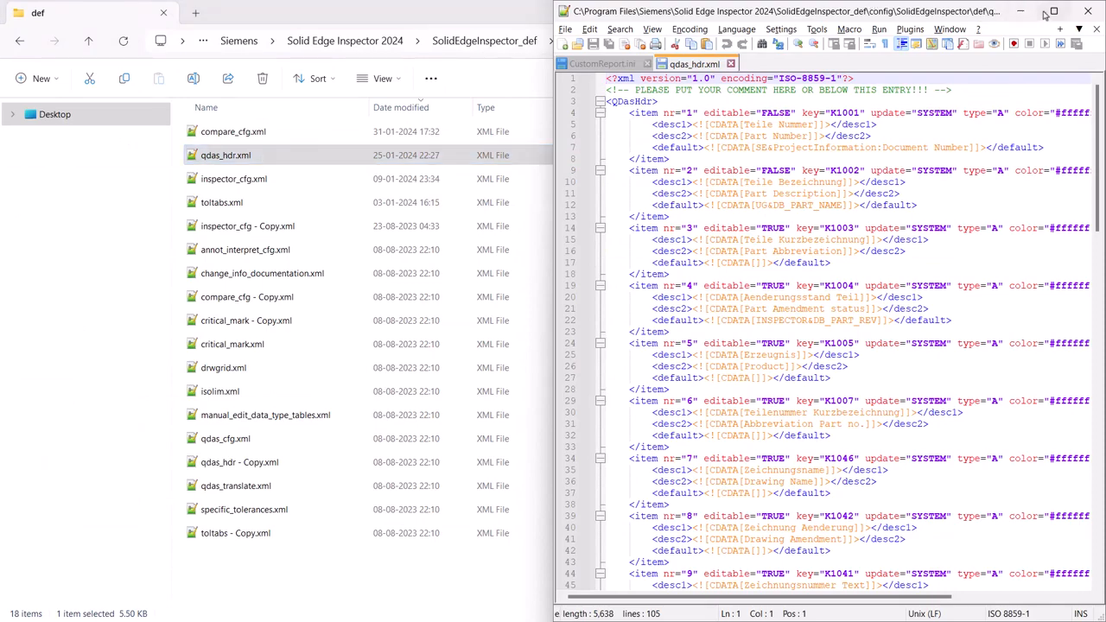
Maximize Notepad++ and trace key K1001 to the Document Number property in qdas_hdr.xml.
{"action": "left_click", "coordinate": [1053, 11]}
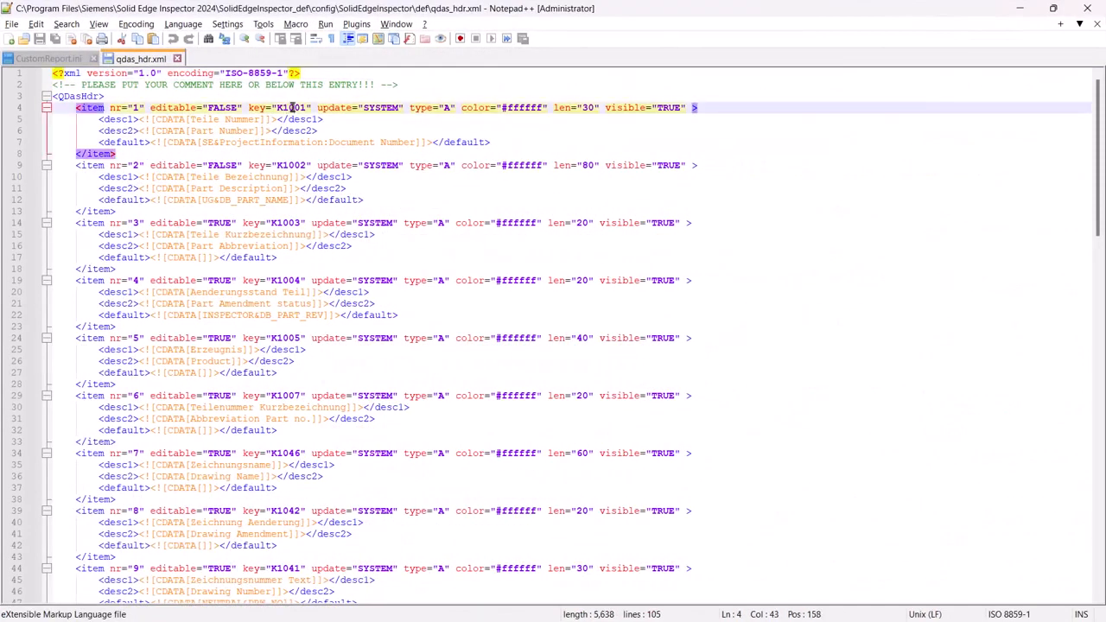
{"action": "double_click", "coordinate": [290, 107]}
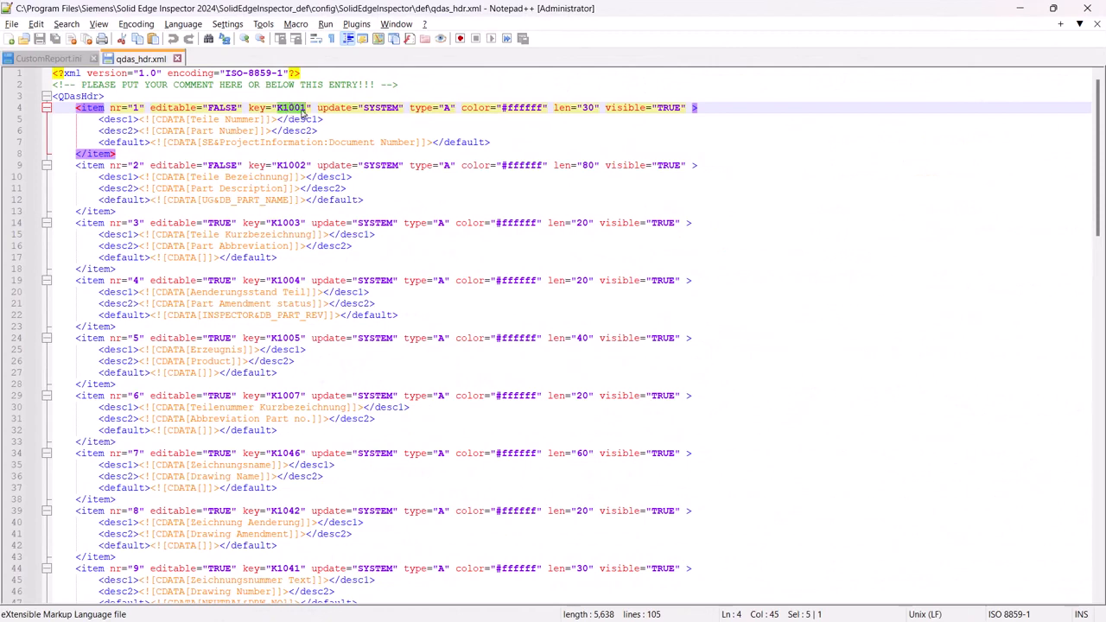
{"action": "mouse_move", "coordinate": [329, 140]}
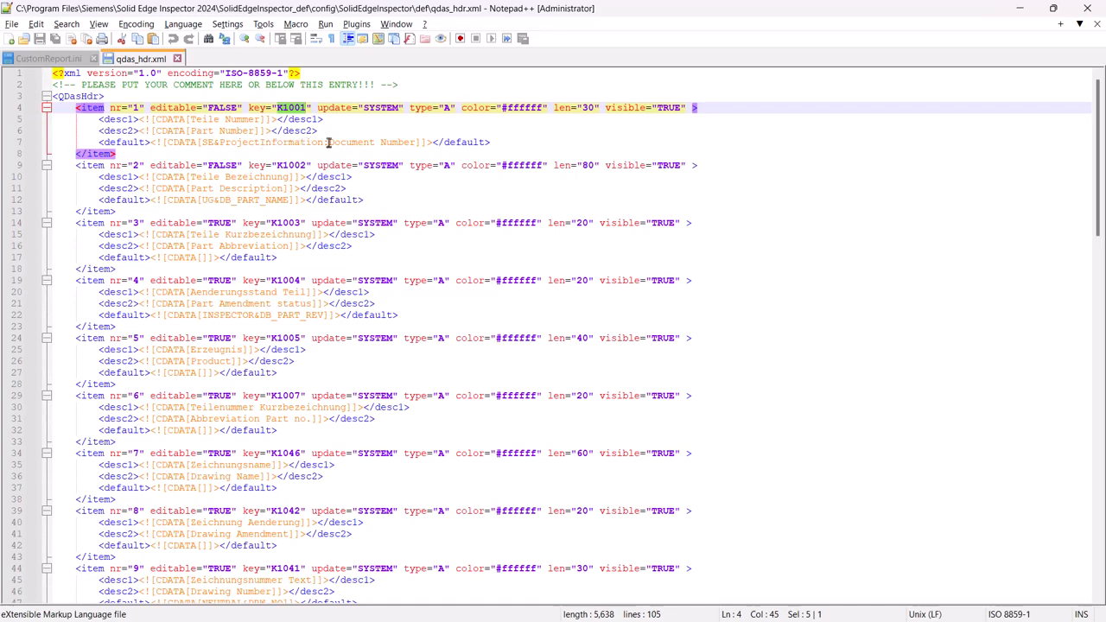
{"action": "double_click", "coordinate": [372, 142]}
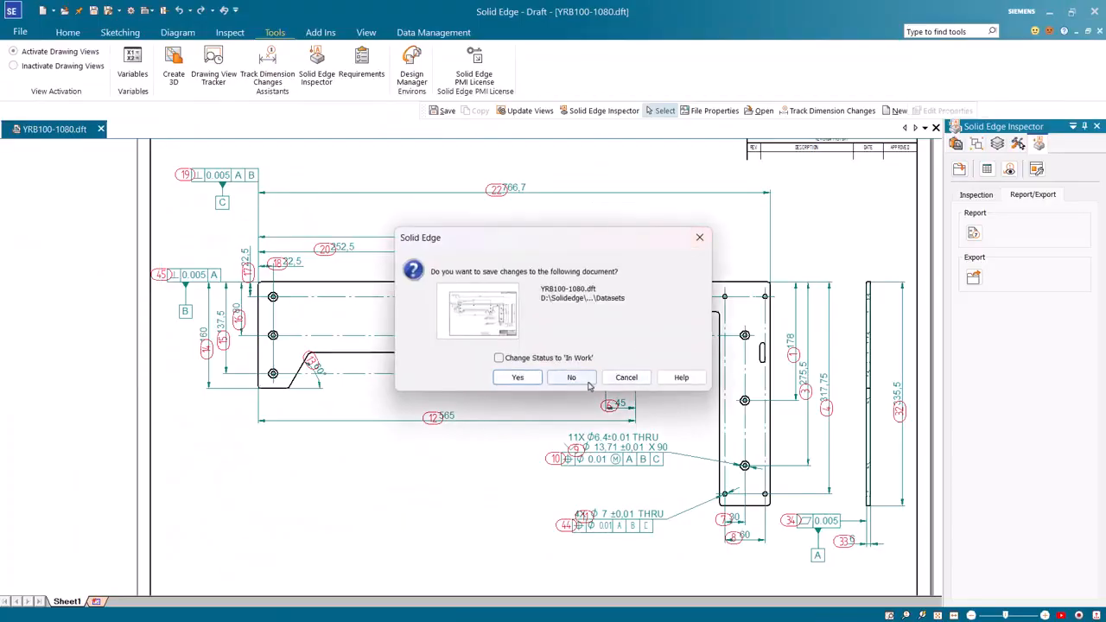
Discard drawing changes, relaunch Solid Edge Inspector, and run Ballooning on YRB100-1080.
{"action": "left_click", "coordinate": [572, 377]}
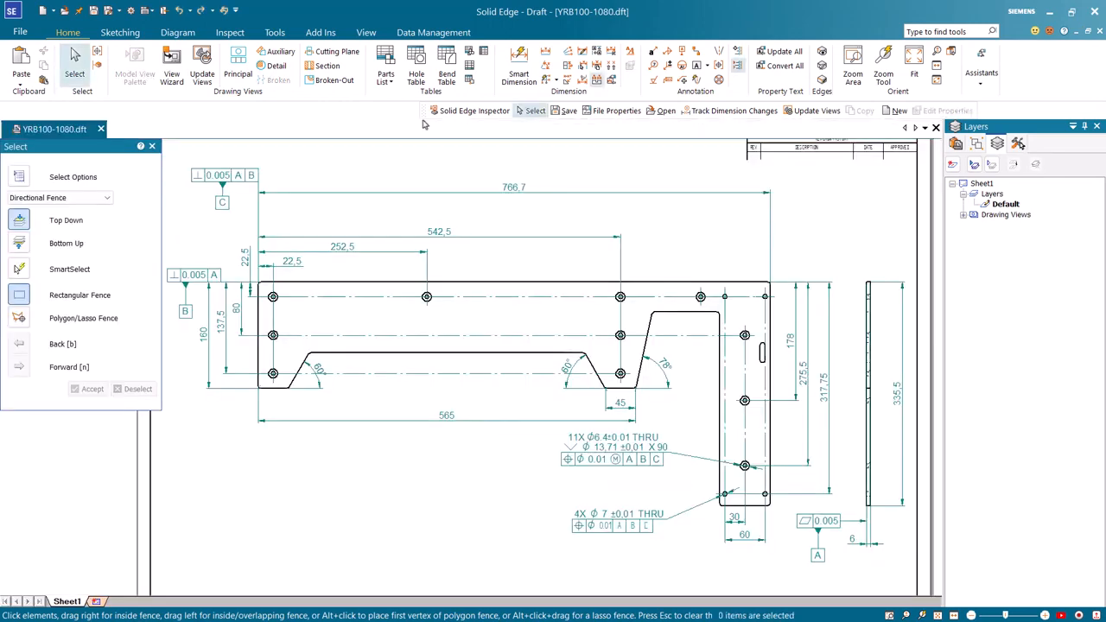
{"action": "left_click", "coordinate": [274, 32]}
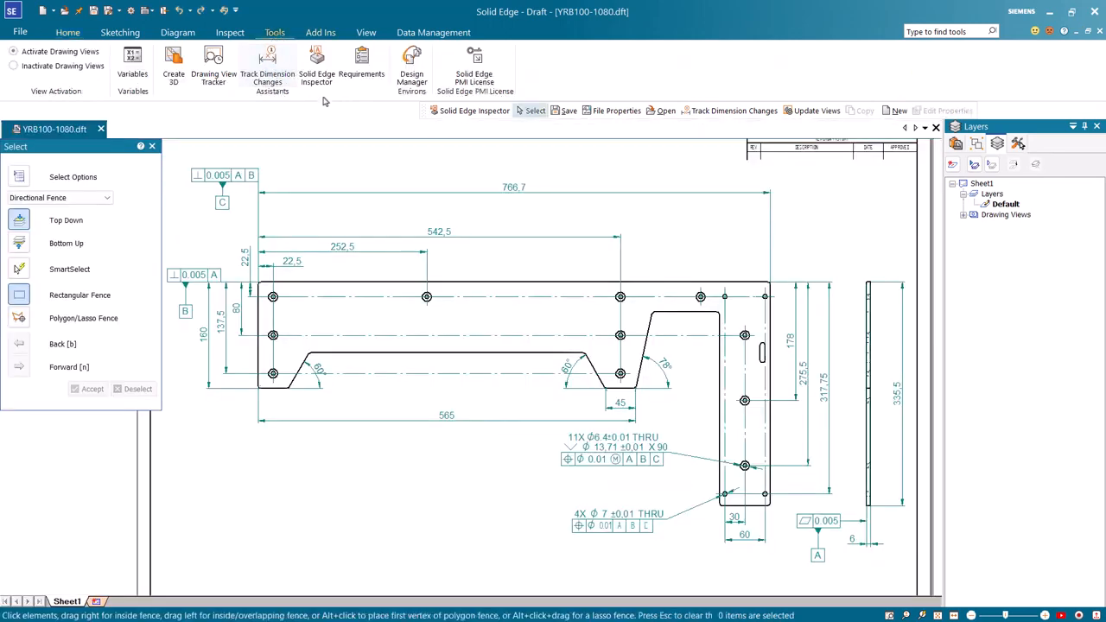
{"action": "left_click", "coordinate": [316, 67]}
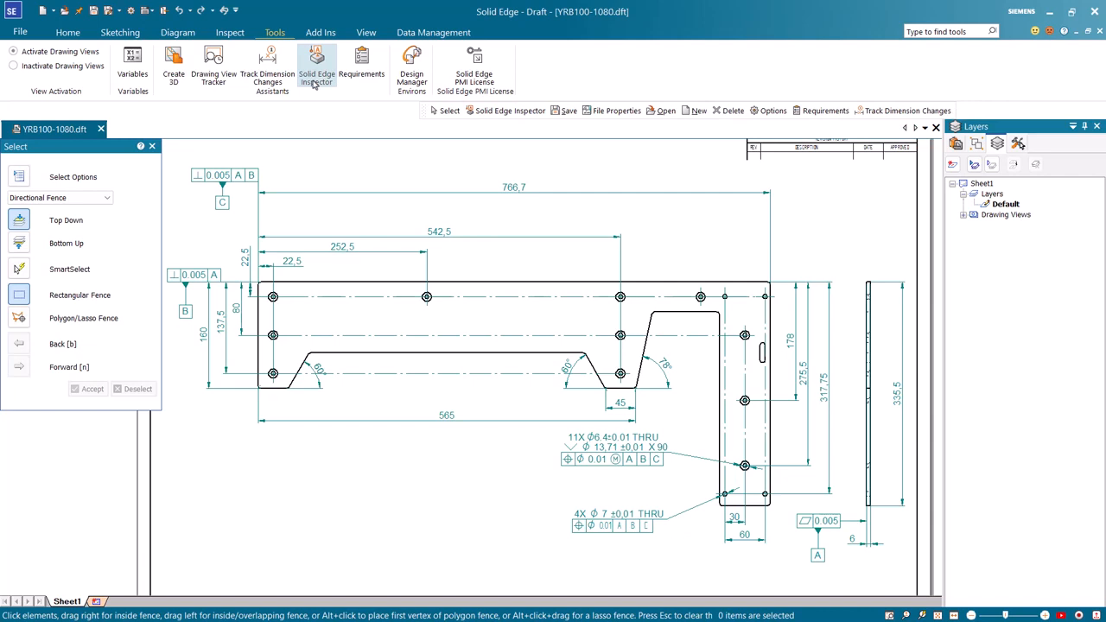
{"action": "left_click", "coordinate": [317, 65]}
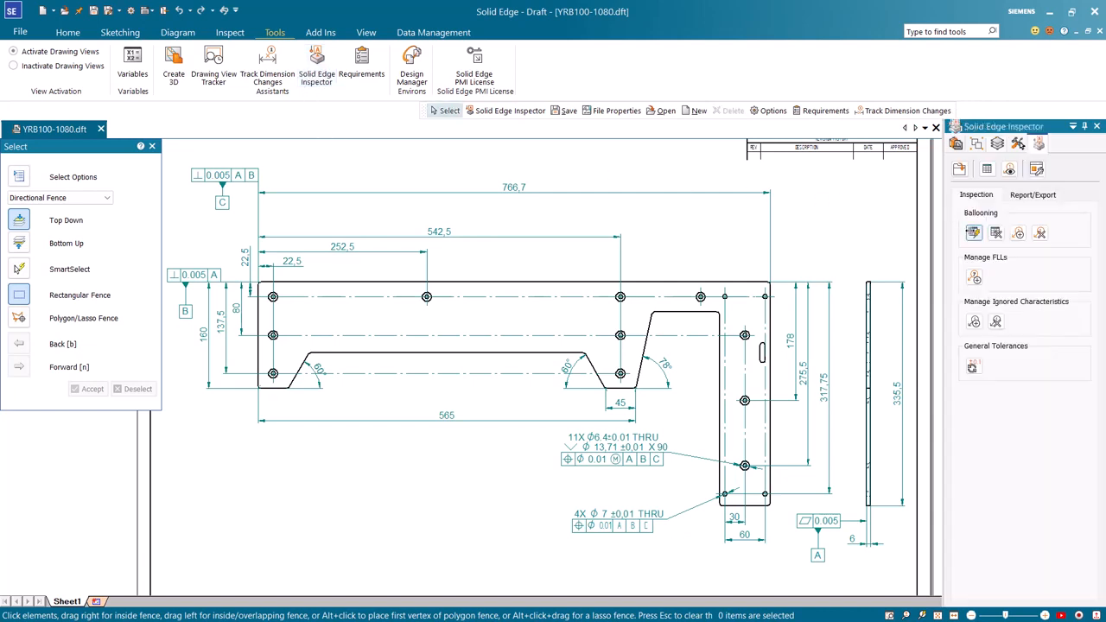
{"action": "left_click", "coordinate": [974, 234]}
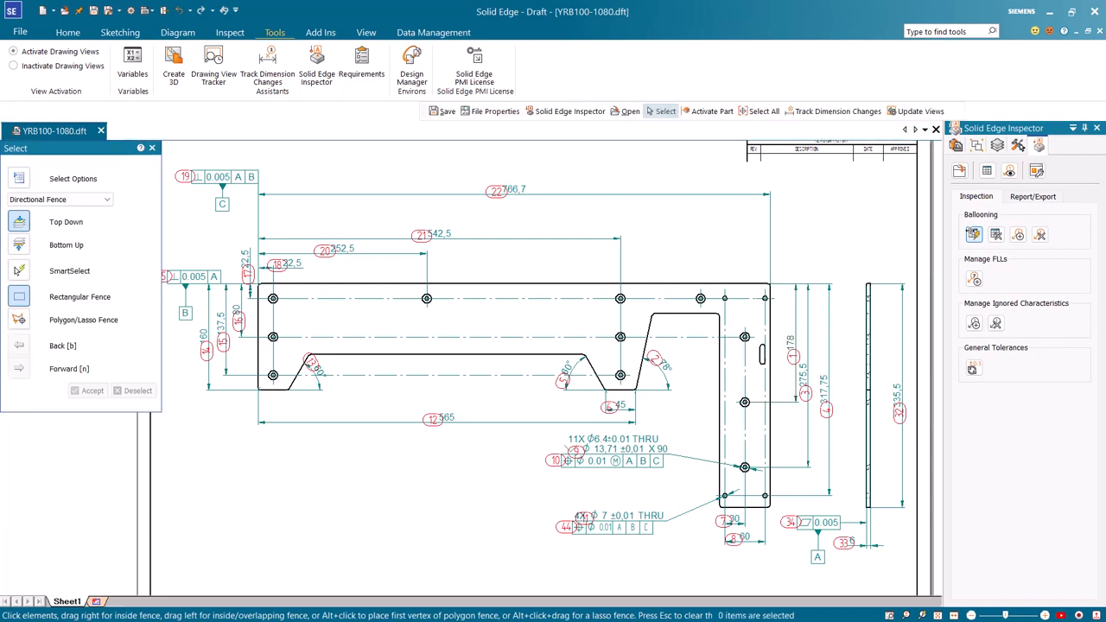
Run Report from the Report/Export tab and view the Page-2 characteristics in Excel.
{"action": "left_click", "coordinate": [1033, 196]}
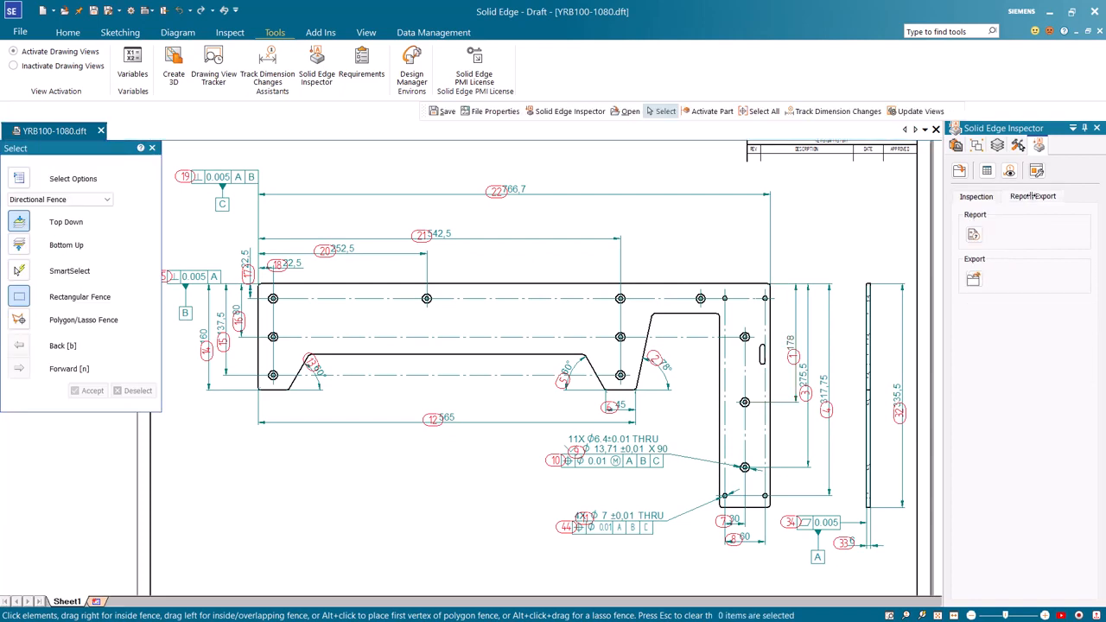
{"action": "left_click", "coordinate": [974, 234]}
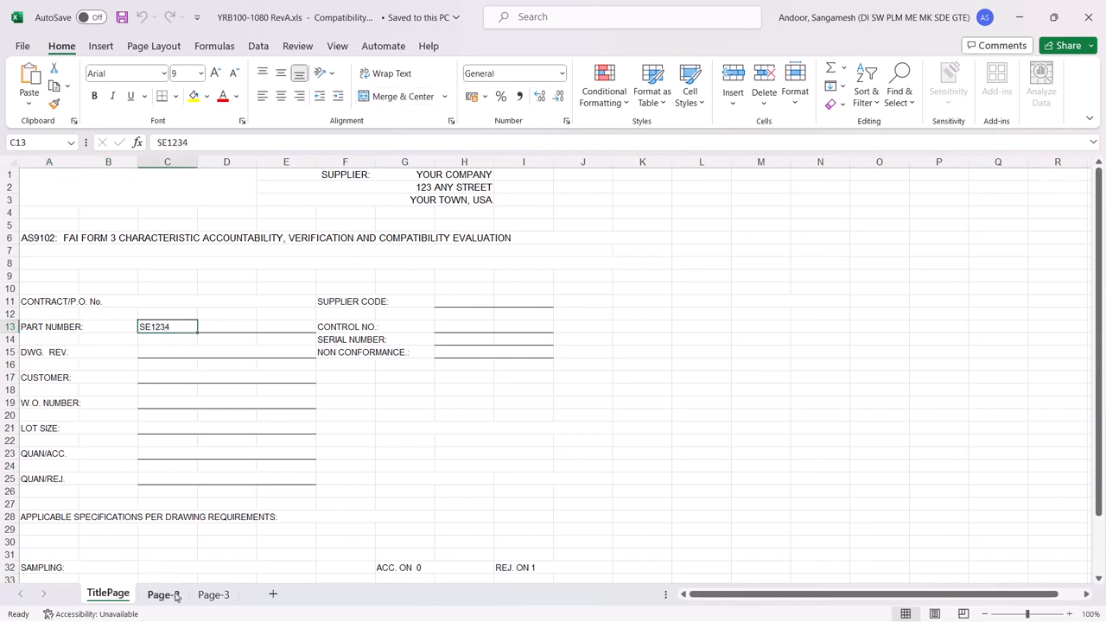
{"action": "left_click", "coordinate": [163, 595]}
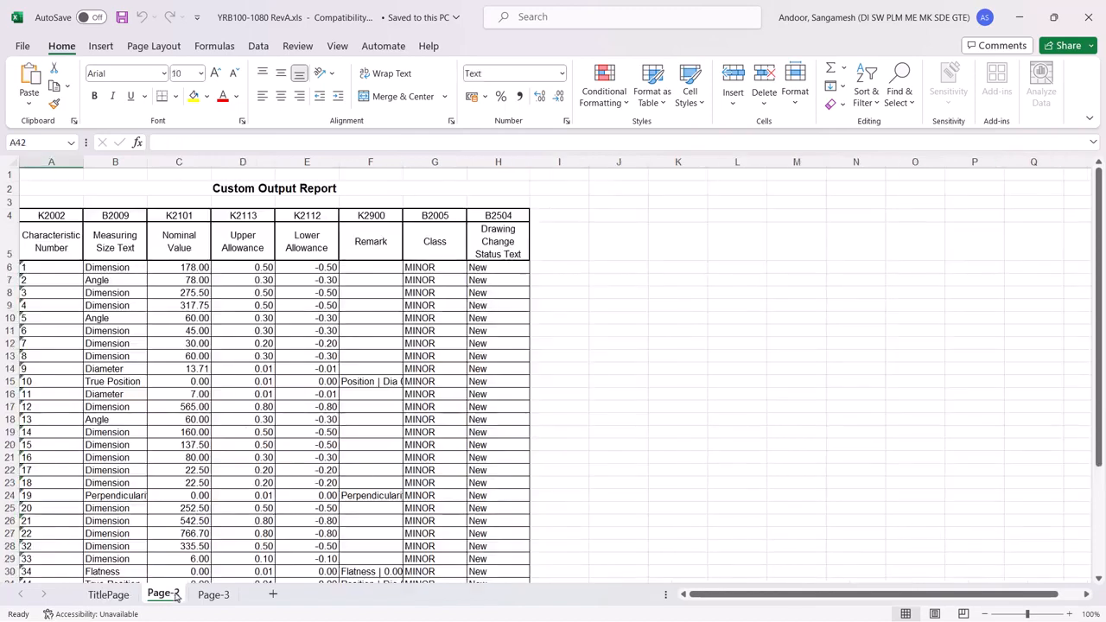